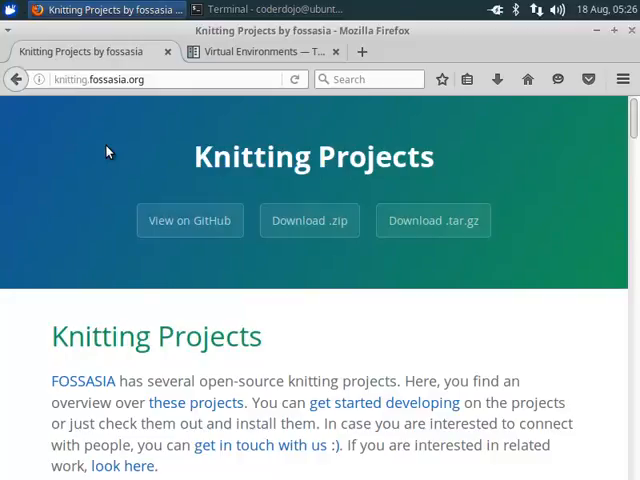
{"action": "mouse_move", "coordinate": [98, 168]}
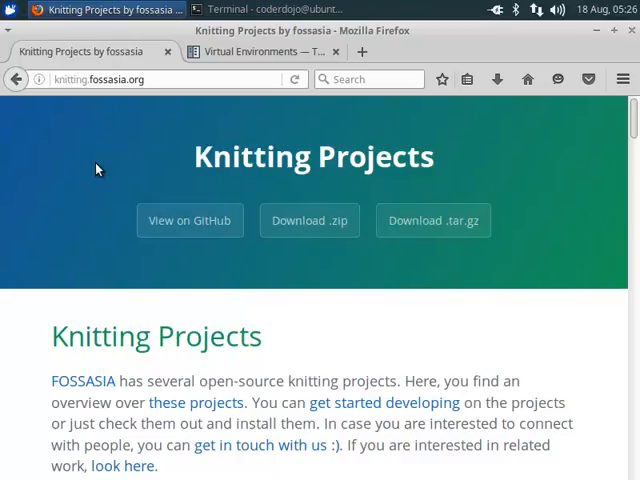
- Browse the knitting projects page on GitHub to find the kniteditor repository
{"action": "scroll", "scroll_direction": "down", "scroll_amount": 3}
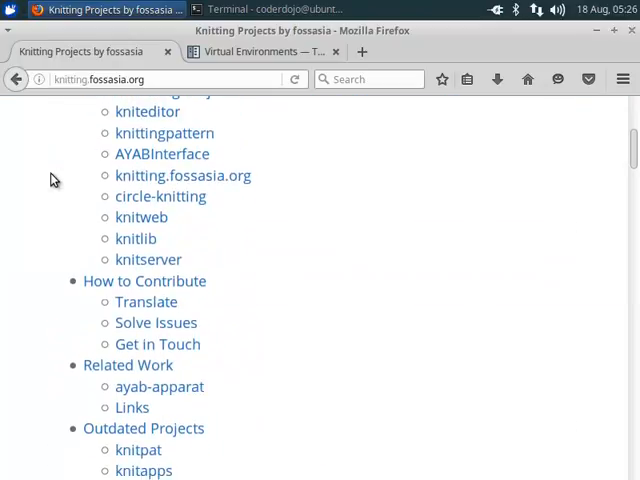
{"action": "scroll", "scroll_direction": "down", "scroll_amount": 3}
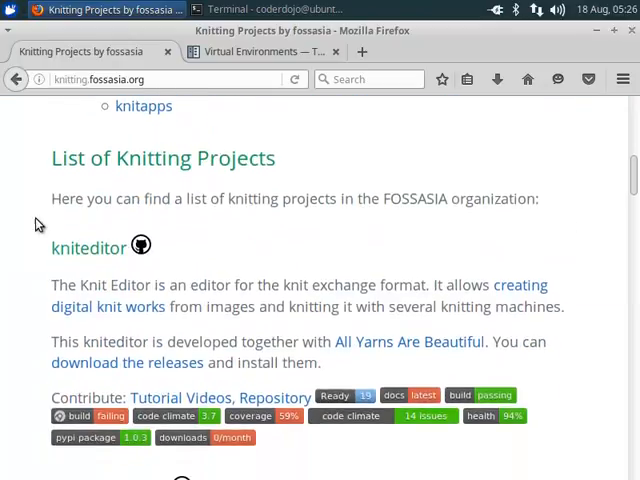
{"action": "scroll", "scroll_direction": "down", "scroll_amount": 3}
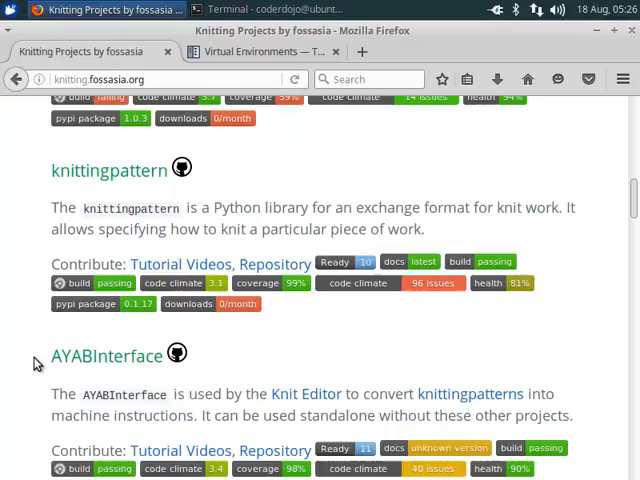
{"action": "scroll", "scroll_direction": "up", "scroll_amount": 3}
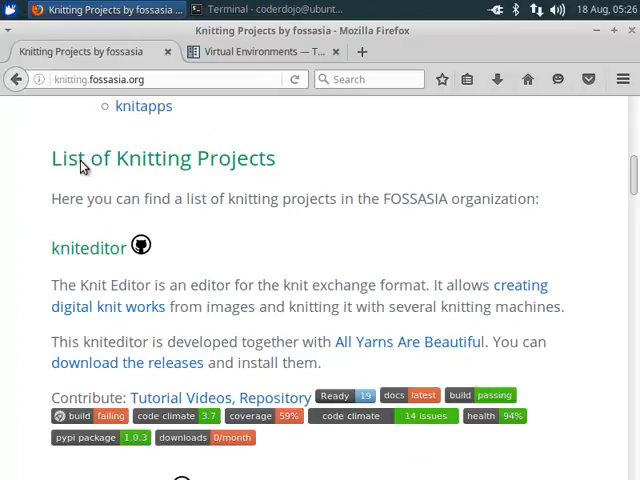
{"action": "mouse_move", "coordinate": [184, 362]}
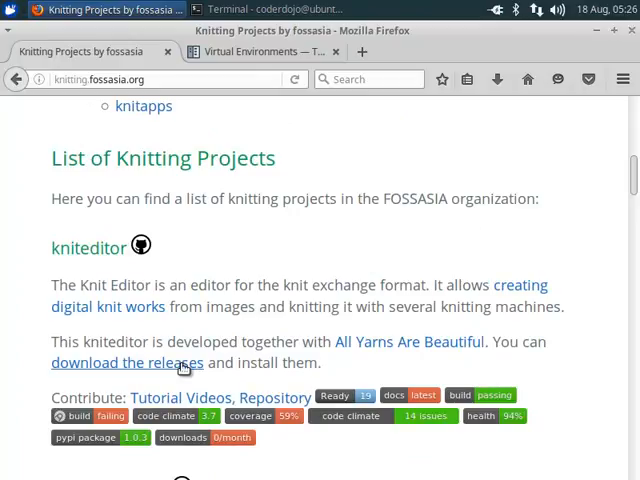
{"action": "mouse_move", "coordinate": [272, 396]}
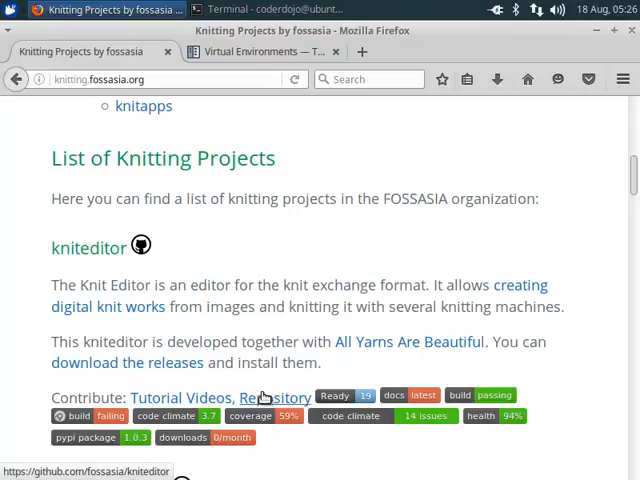
{"action": "scroll", "scroll_direction": "down", "scroll_amount": 3}
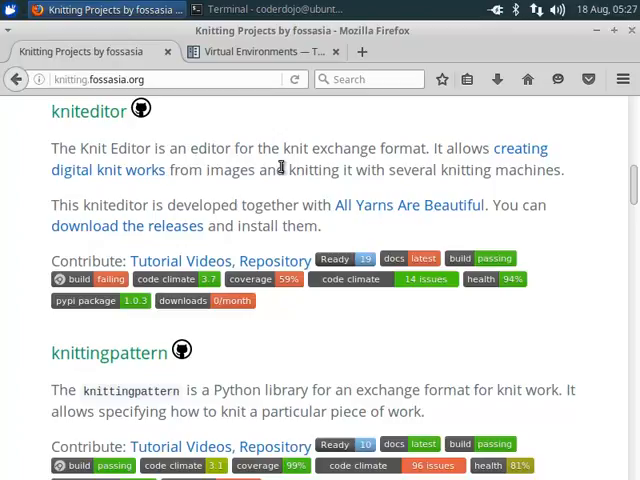
{"action": "mouse_move", "coordinate": [258, 212]}
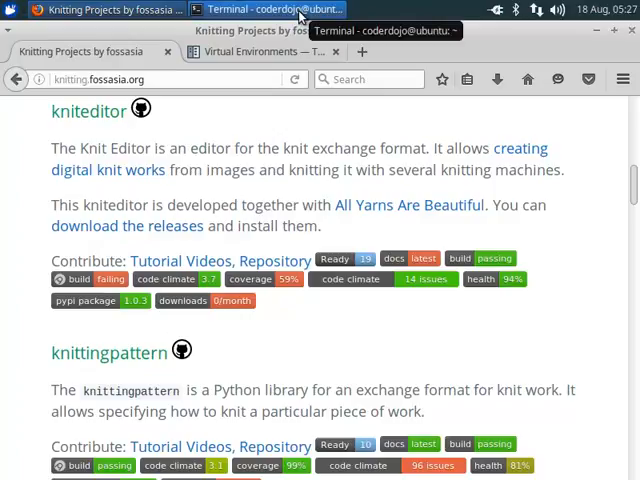
{"action": "left_click", "coordinate": [270, 8]}
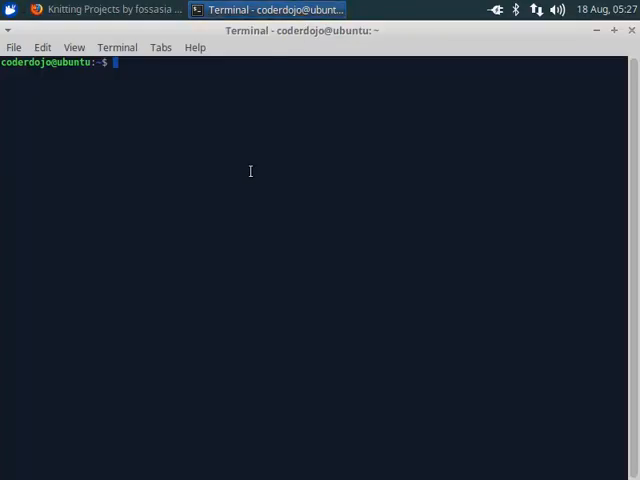
{"action": "type", "text": "git"}
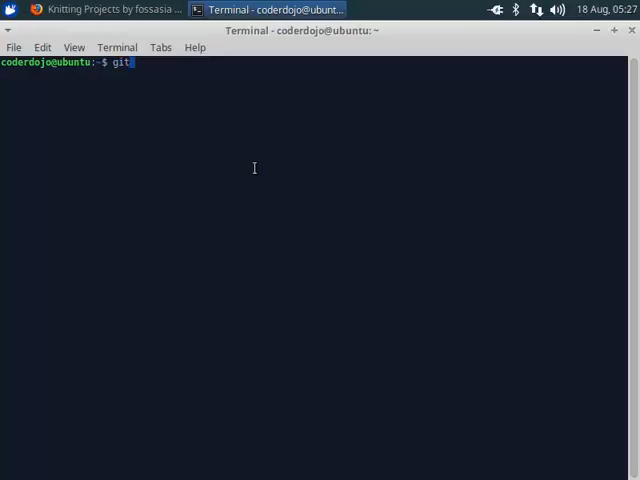
{"action": "left_click", "coordinate": [100, 8]}
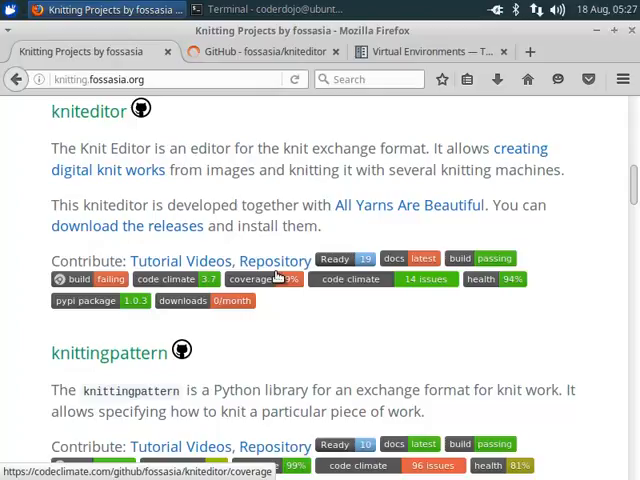
{"action": "scroll", "scroll_direction": "down", "scroll_amount": 3}
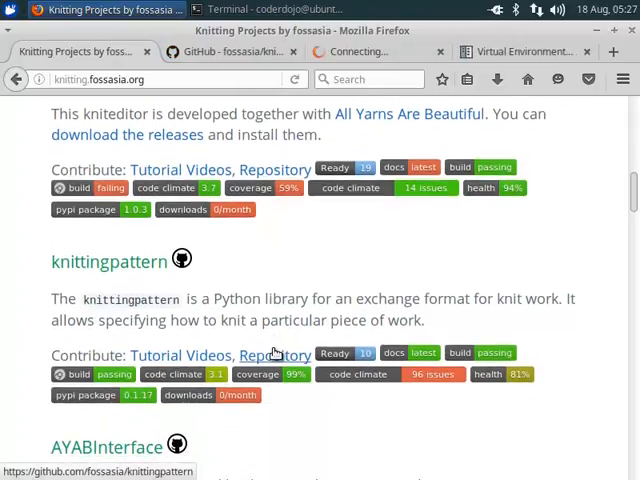
{"action": "scroll", "scroll_direction": "down", "scroll_amount": 3}
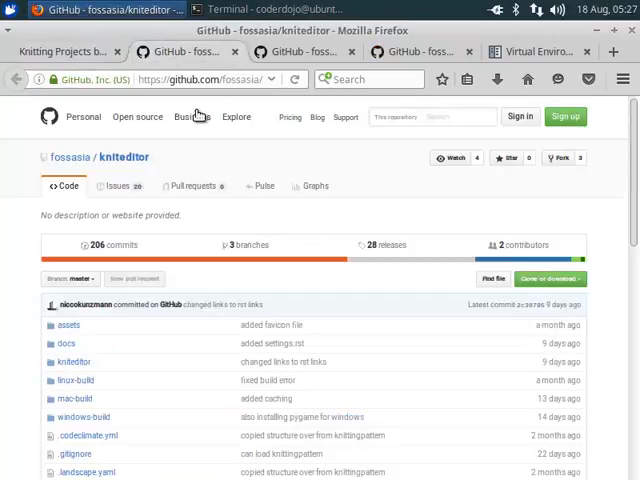
{"action": "mouse_move", "coordinate": [124, 170]}
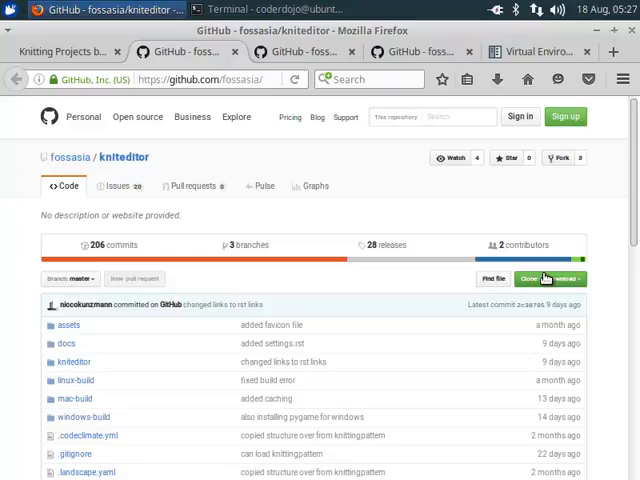
- Copy the kniteditor clone URL and run git clone with it, which reports git missing
{"action": "left_click", "coordinate": [548, 280]}
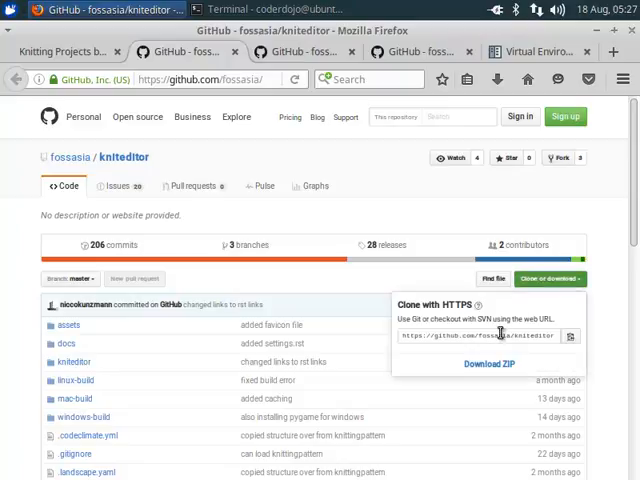
{"action": "right_click", "coordinate": [484, 336]}
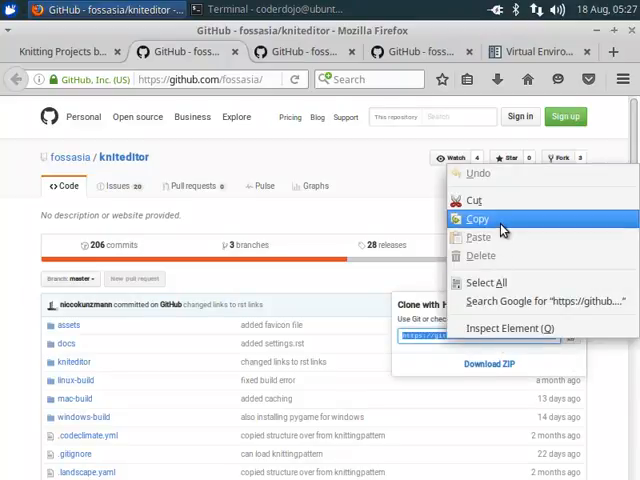
{"action": "left_click", "coordinate": [276, 8]}
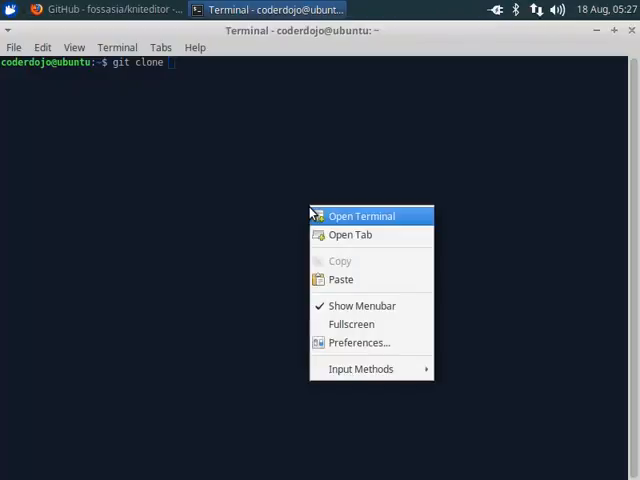
{"action": "left_click", "coordinate": [340, 280]}
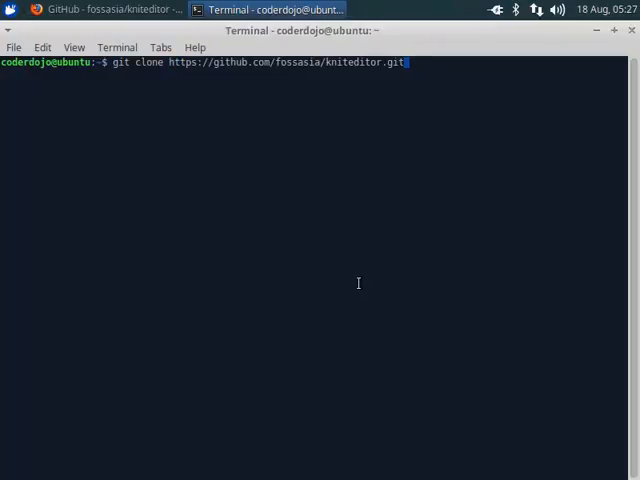
{"action": "key", "text": "Return"}
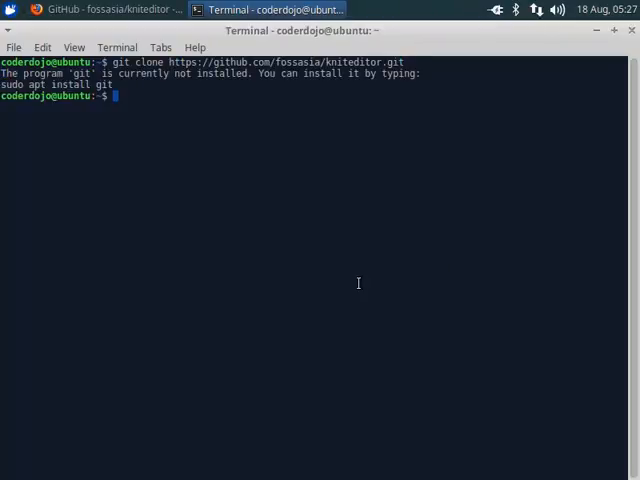
- Install git with sudo apt-get install -y git and clone the fossasia/knittingpattern repository
{"action": "type", "text": "sudo apt-get install -y git"}
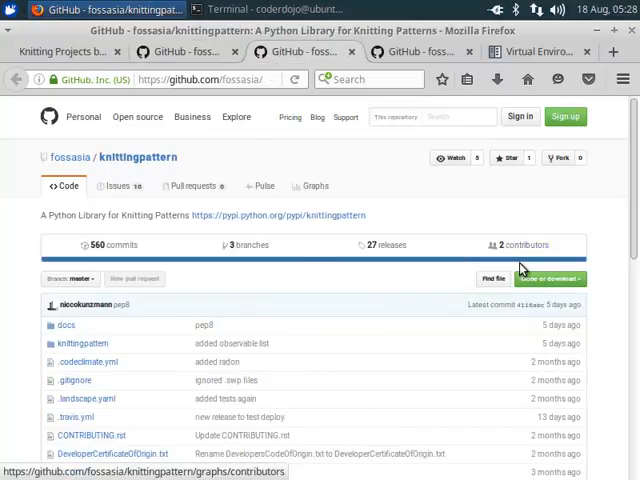
{"action": "right_click", "coordinate": [488, 336]}
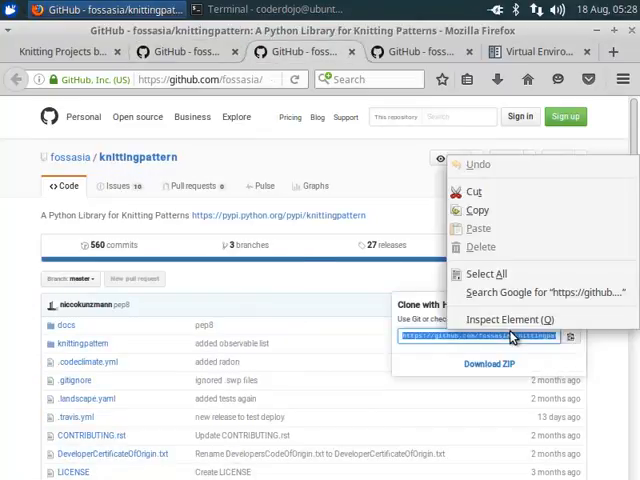
{"action": "left_click", "coordinate": [270, 8]}
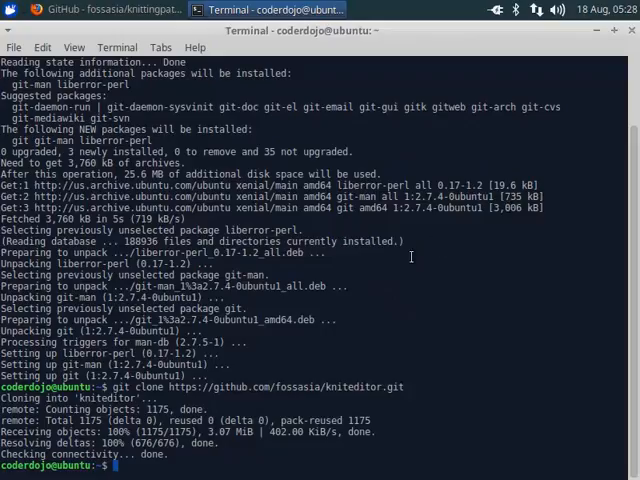
{"action": "type", "text": "git clo"}
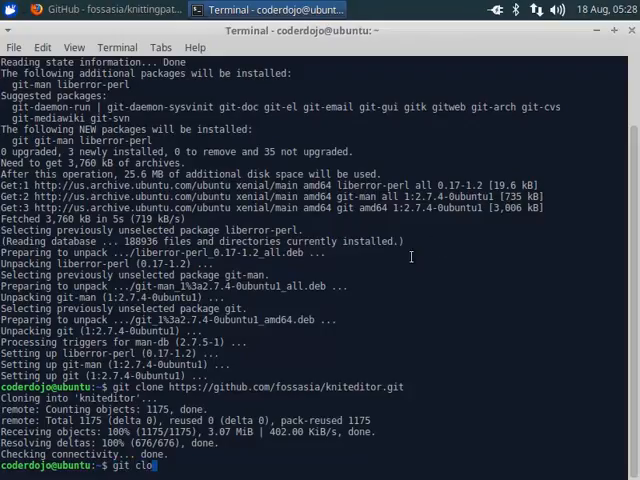
{"action": "type", "text": "ne https://github.com/fossasia/knittingpattern.git"}
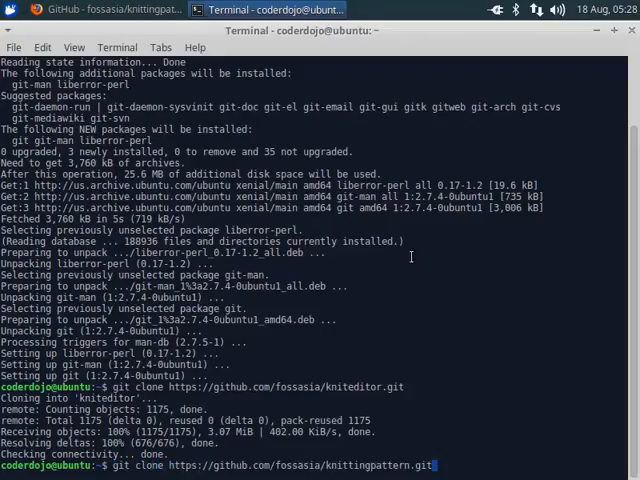
- Copy the AYABInterface clone URL from GitHub and clone it in the terminal
{"action": "left_click", "coordinate": [124, 8]}
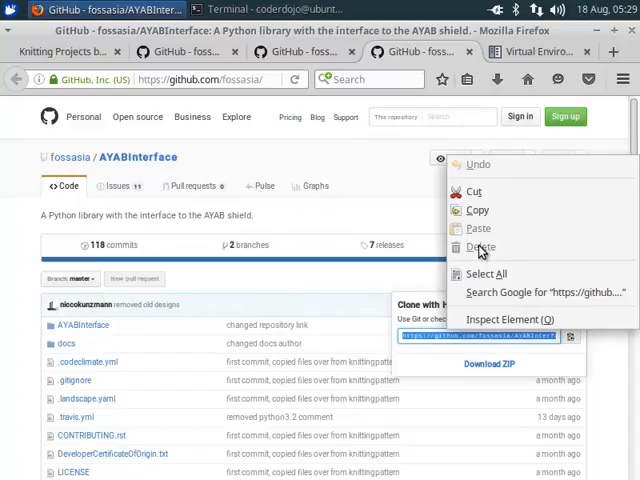
{"action": "left_click", "coordinate": [270, 8]}
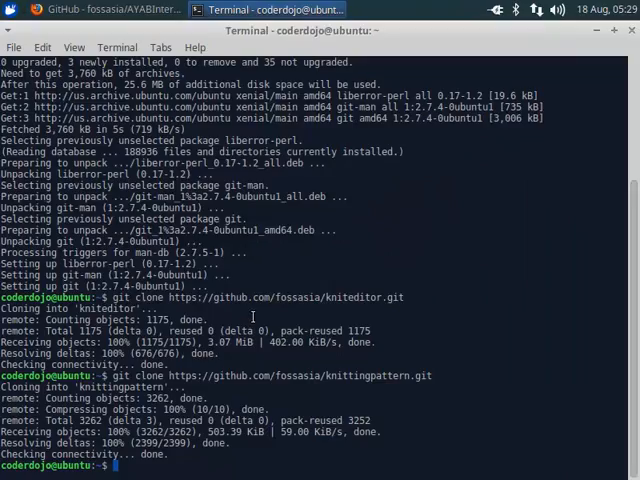
{"action": "type", "text": "git clone https://github.com/fossasia/AYABInterface.git"}
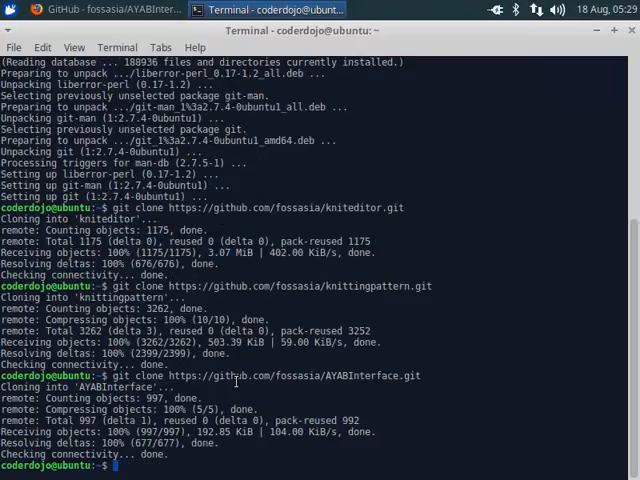
{"action": "left_click", "coordinate": [112, 8]}
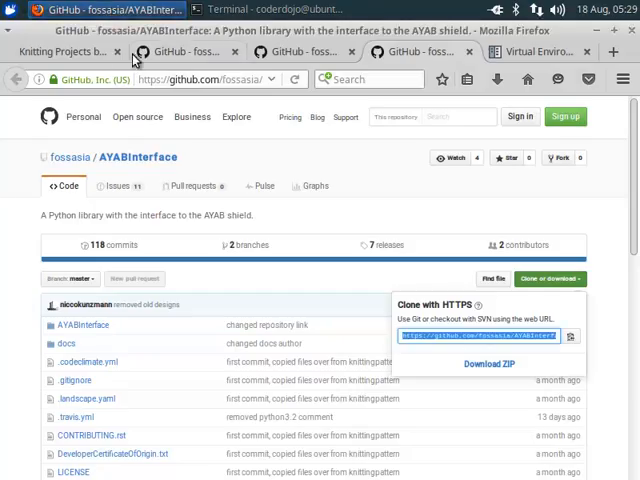
- Copy pip install virtualenv from the Virtual Environments guide and run it in the terminal
{"action": "left_click", "coordinate": [536, 52]}
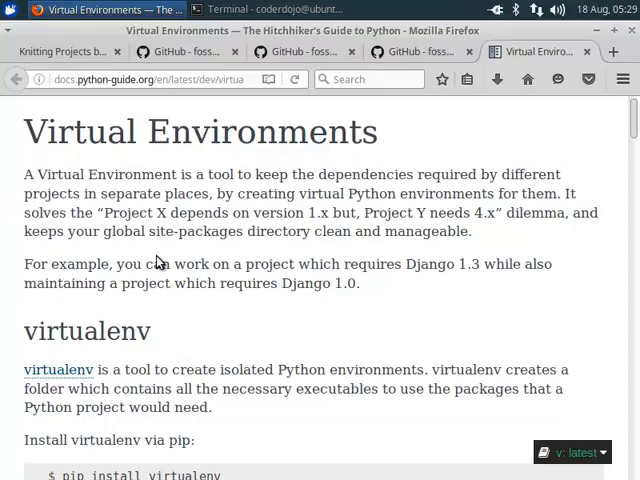
{"action": "scroll", "scroll_direction": "down", "scroll_amount": 3}
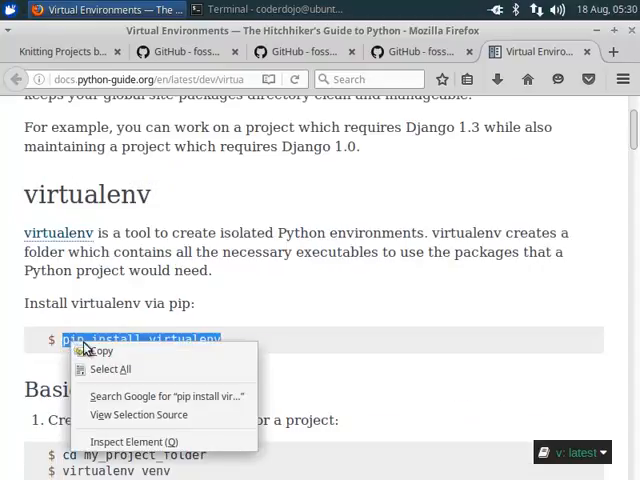
{"action": "left_click", "coordinate": [272, 8]}
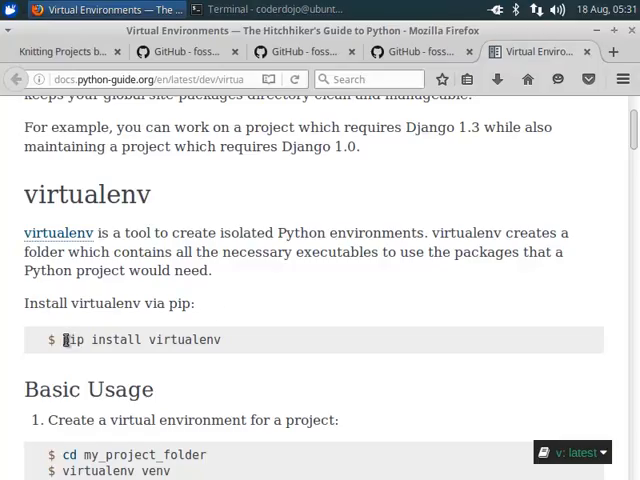
{"action": "right_click", "coordinate": [140, 340]}
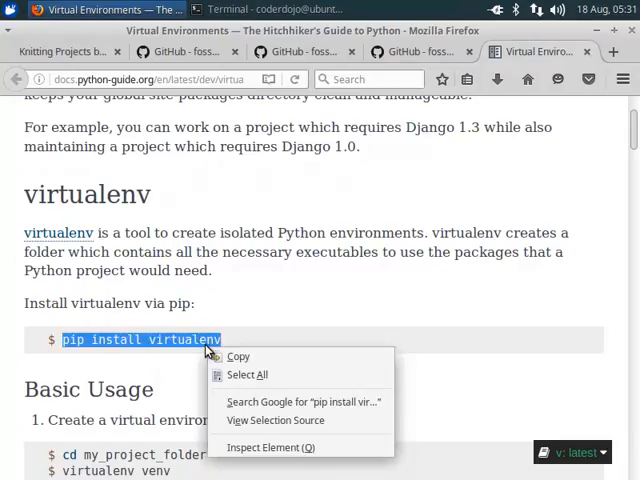
{"action": "left_click", "coordinate": [272, 8]}
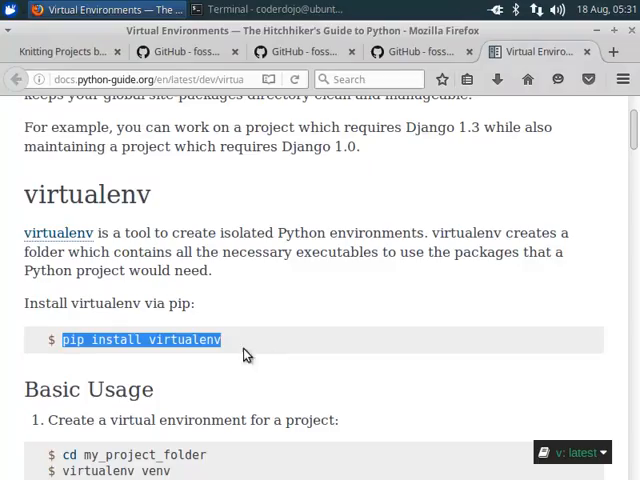
{"action": "scroll", "scroll_direction": "down", "scroll_amount": 3}
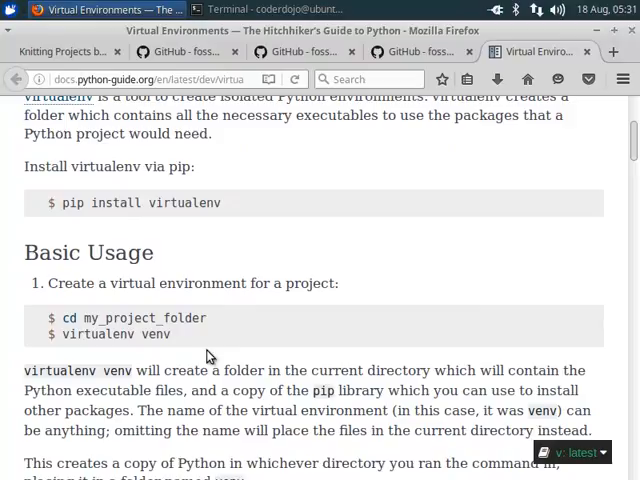
{"action": "mouse_move", "coordinate": [200, 332]}
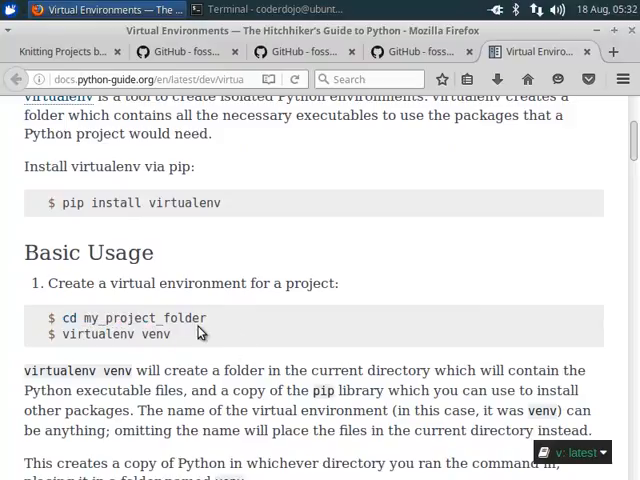
- Create the venv-knitting environment with virtualenv -p /usr/bin/python3.5 following the guide's example
{"action": "double_click", "coordinate": [116, 334]}
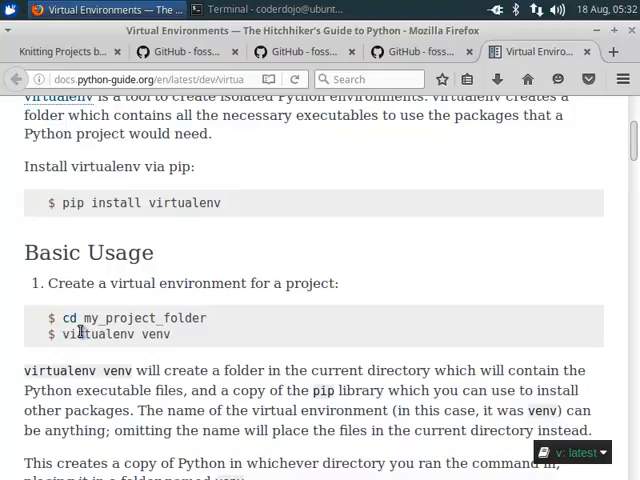
{"action": "right_click", "coordinate": [112, 334]}
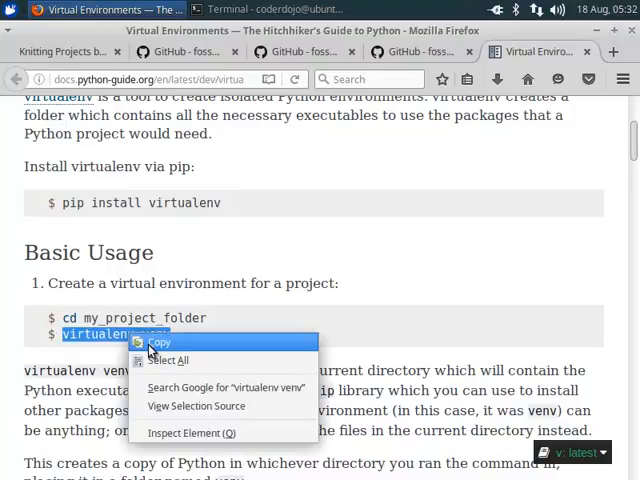
{"action": "left_click", "coordinate": [276, 8]}
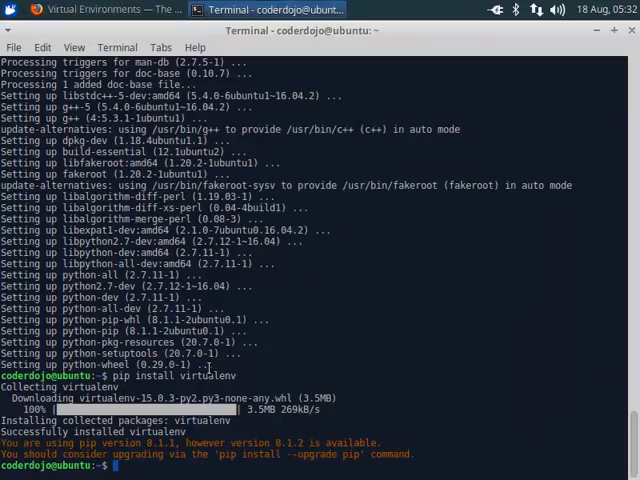
{"action": "type", "text": "virtualenv venv"}
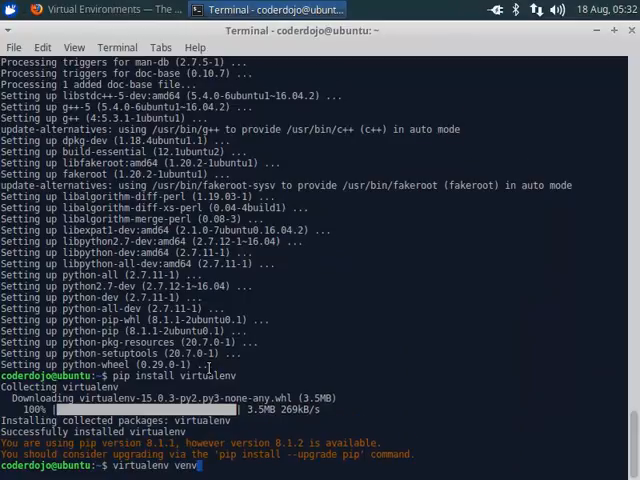
{"action": "left_click", "coordinate": [100, 8]}
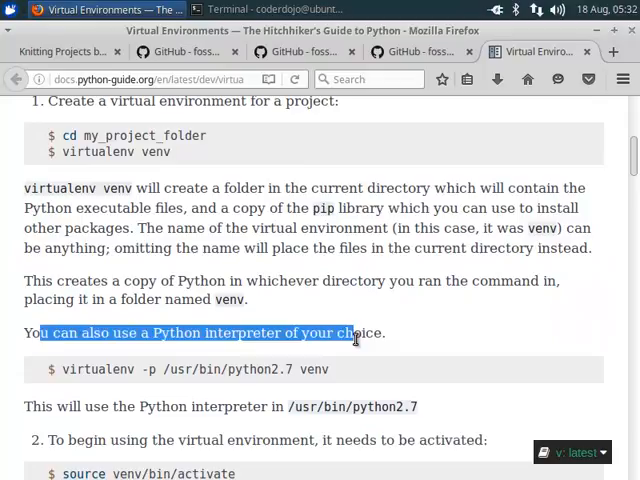
{"action": "double_click", "coordinate": [100, 368]}
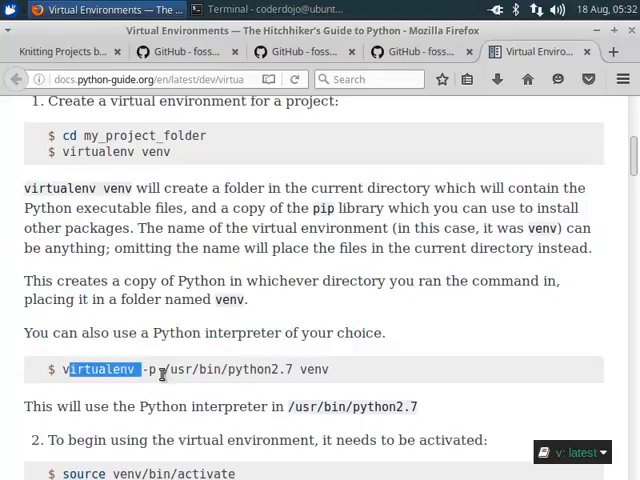
{"action": "left_click", "coordinate": [272, 8]}
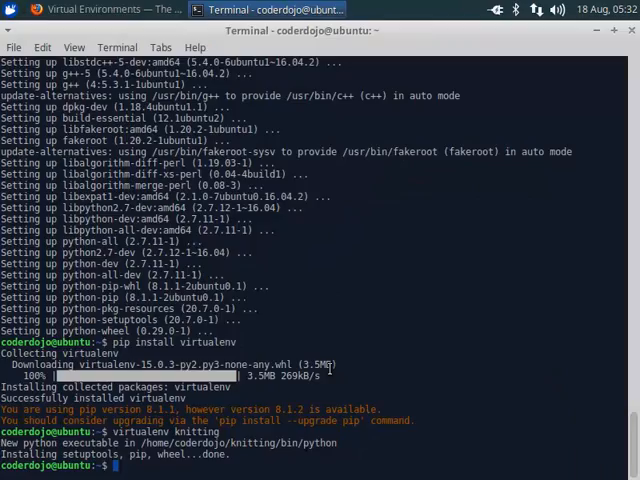
{"action": "mouse_move", "coordinate": [292, 328]}
{"action": "type", "text": "virtualenv -p /usr/bin/python3.5 venv-knitting"}
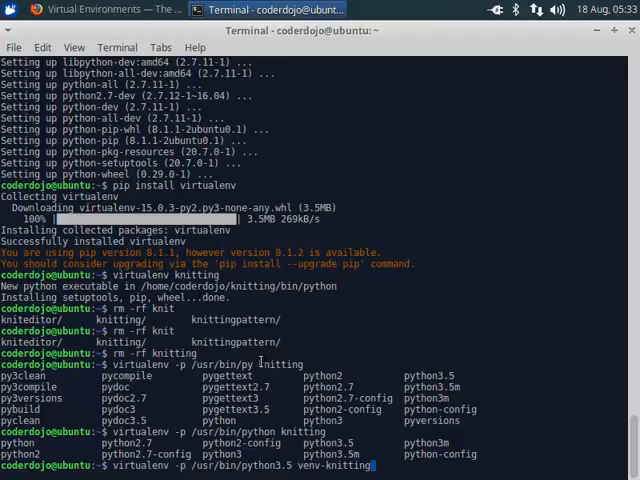
{"action": "left_click", "coordinate": [104, 8]}
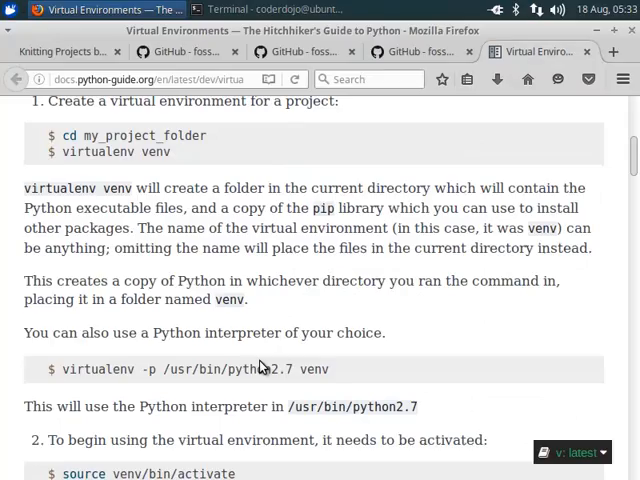
- From the kniteditor docs' Kivy Installation section, reach the official Kivy installation guide
{"action": "scroll", "scroll_direction": "down", "scroll_amount": 3}
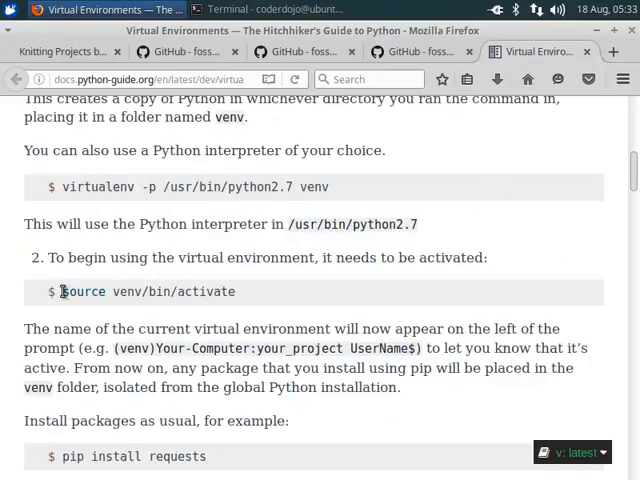
{"action": "triple_click", "coordinate": [148, 292]}
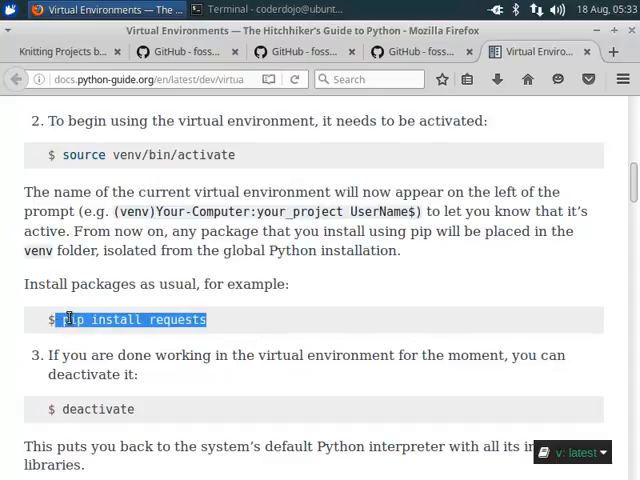
{"action": "left_click", "coordinate": [62, 52]}
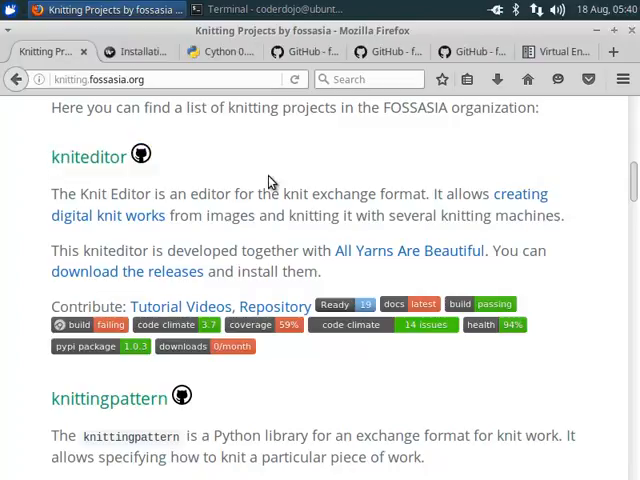
{"action": "mouse_move", "coordinate": [304, 206]}
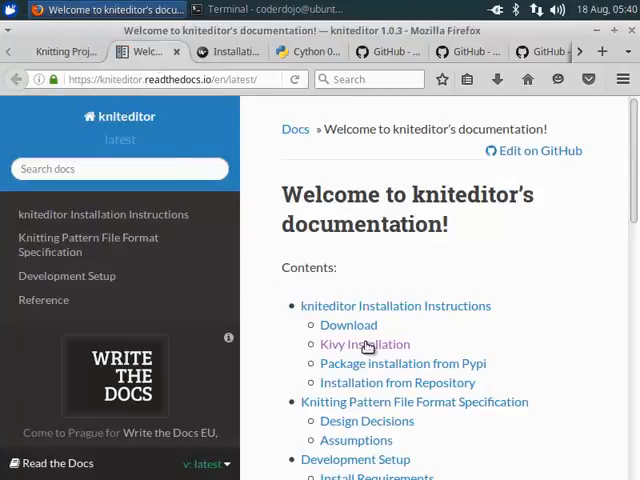
{"action": "left_click", "coordinate": [364, 344]}
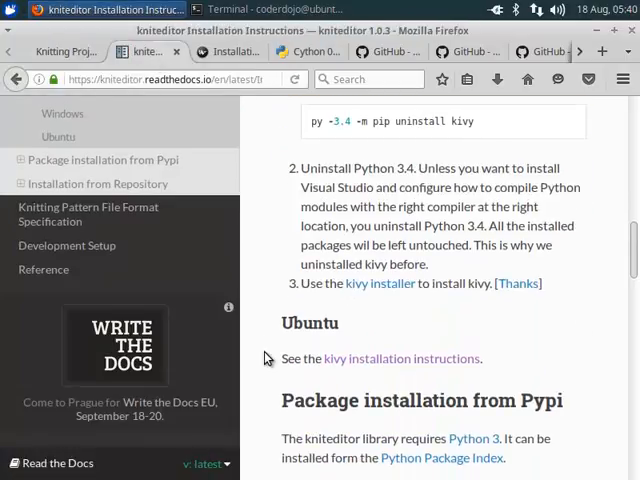
{"action": "left_click", "coordinate": [400, 358]}
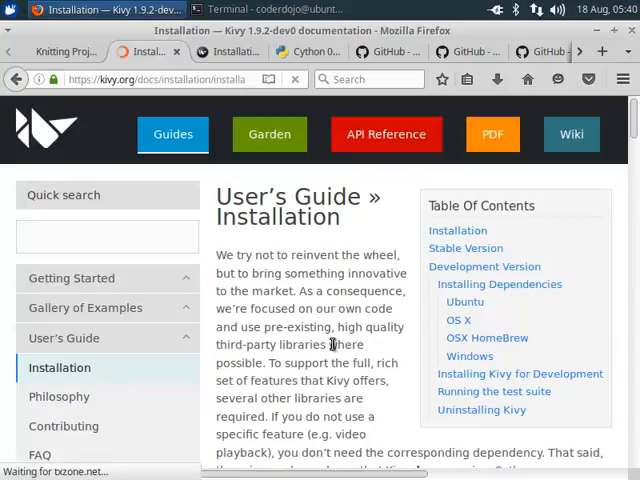
- Reach the Linux 'Using software packages' instructions on the Kivy installation page
{"action": "scroll", "scroll_direction": "down", "scroll_amount": 3}
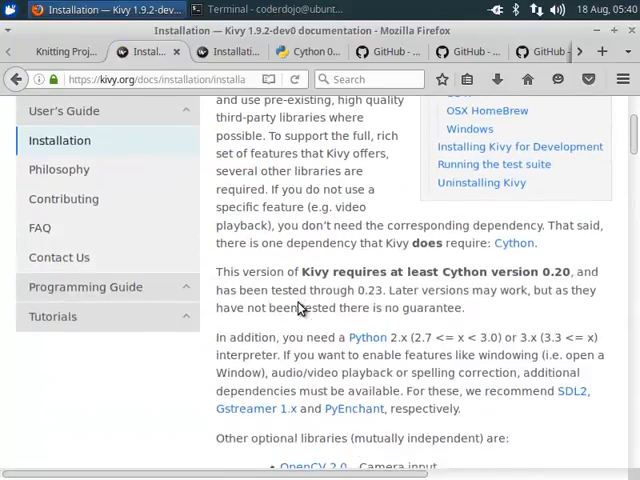
{"action": "scroll", "scroll_direction": "down", "scroll_amount": 3}
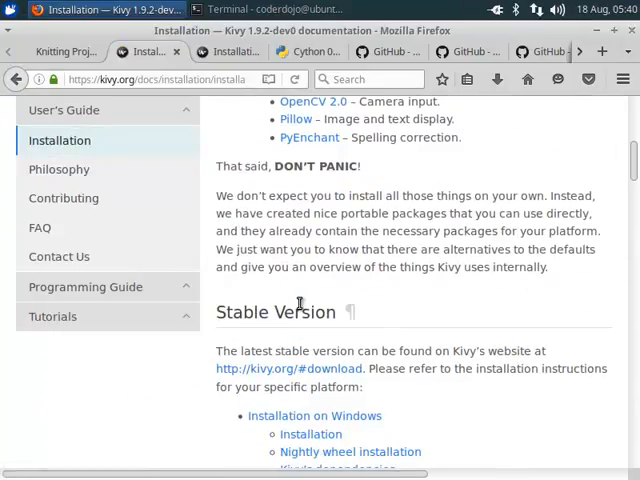
{"action": "scroll", "scroll_direction": "down", "scroll_amount": 3}
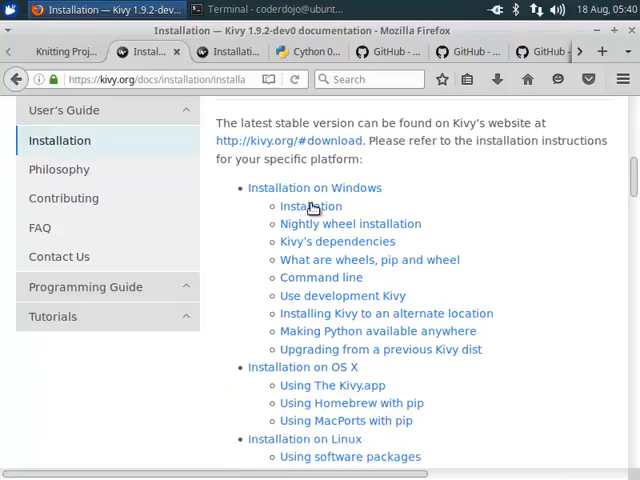
{"action": "scroll", "scroll_direction": "down", "scroll_amount": 3}
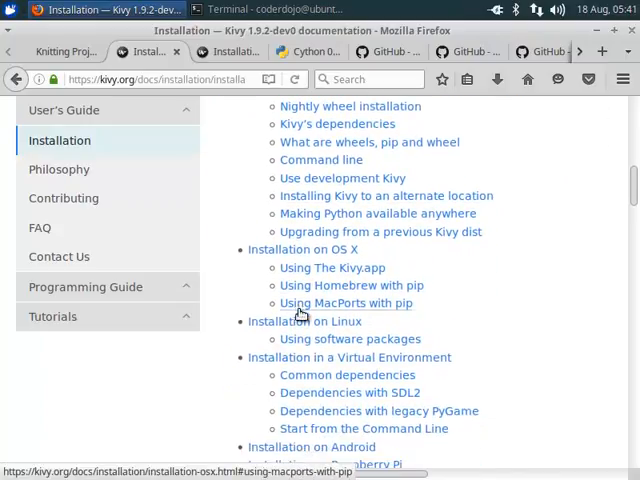
{"action": "left_click", "coordinate": [348, 340]}
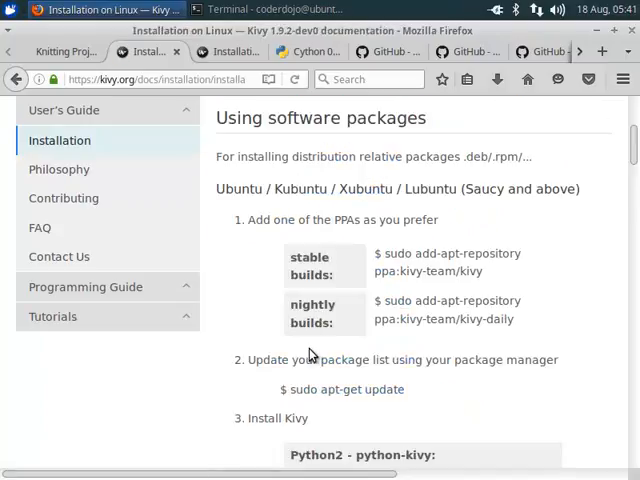
{"action": "mouse_move", "coordinate": [258, 228]}
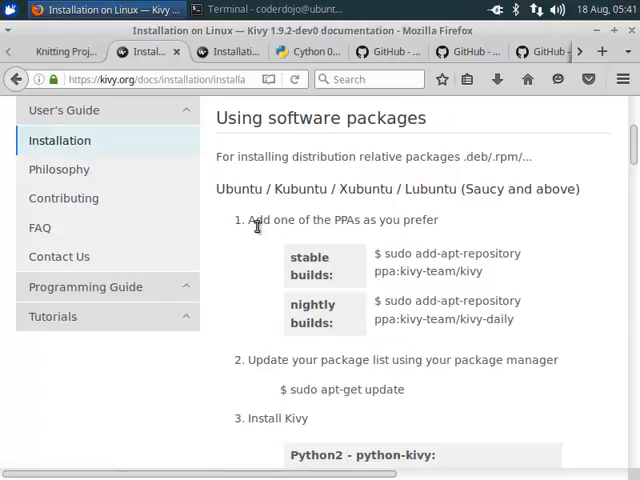
- Select the Ubuntu apt-get command for the SDL2 dependencies and bring up the applications menu
{"action": "scroll", "scroll_direction": "down", "scroll_amount": 3}
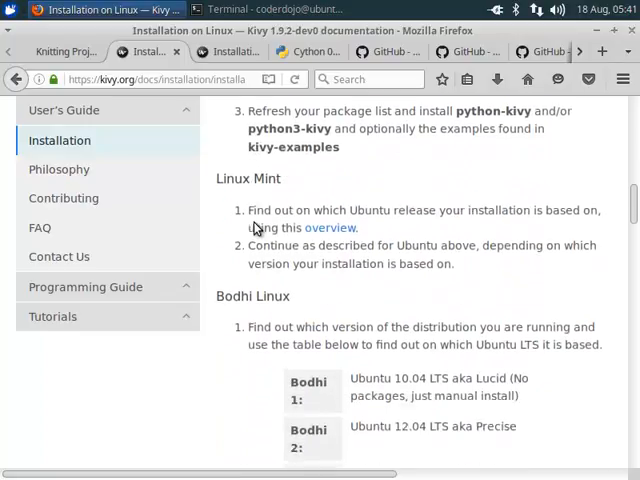
{"action": "scroll", "scroll_direction": "down", "scroll_amount": 3}
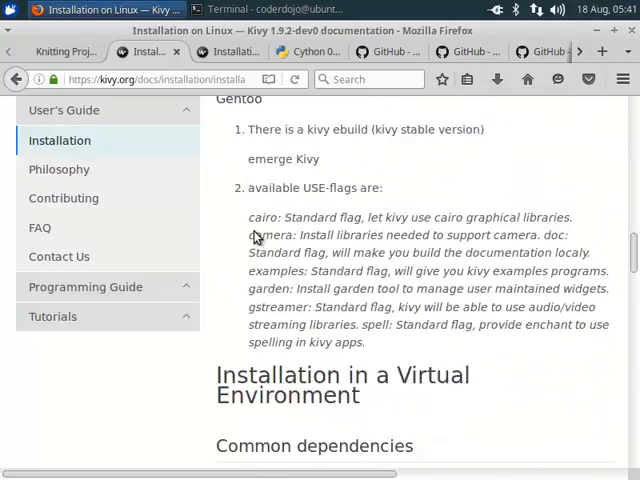
{"action": "scroll", "scroll_direction": "down", "scroll_amount": 3}
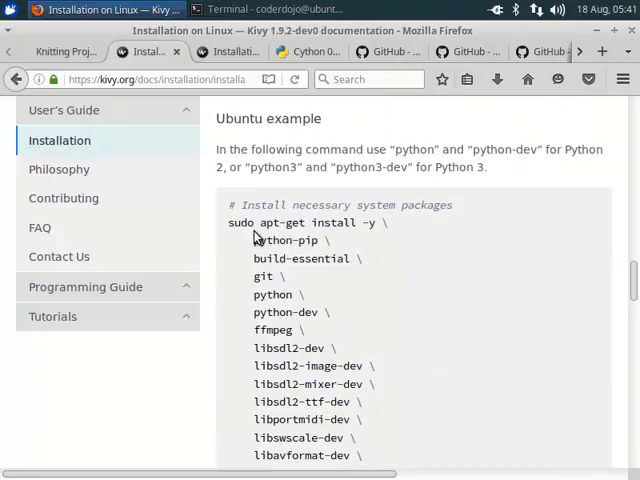
{"action": "scroll", "scroll_direction": "up", "scroll_amount": 3}
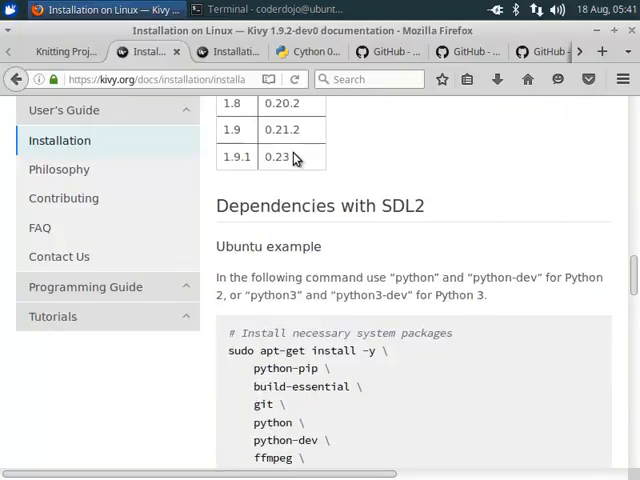
{"action": "scroll", "scroll_direction": "down", "scroll_amount": 3}
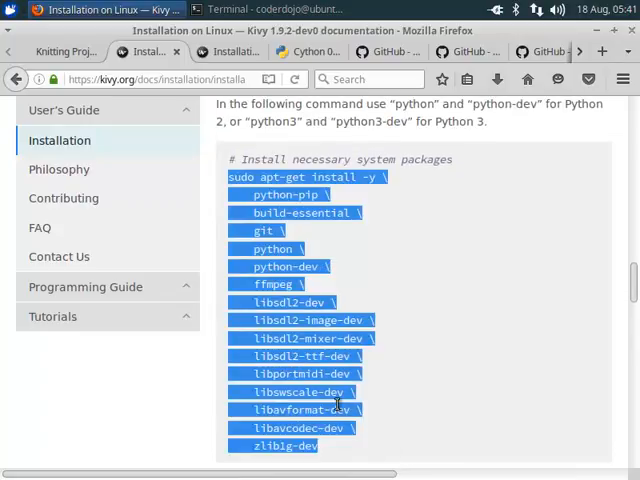
{"action": "mouse_move", "coordinate": [390, 308]}
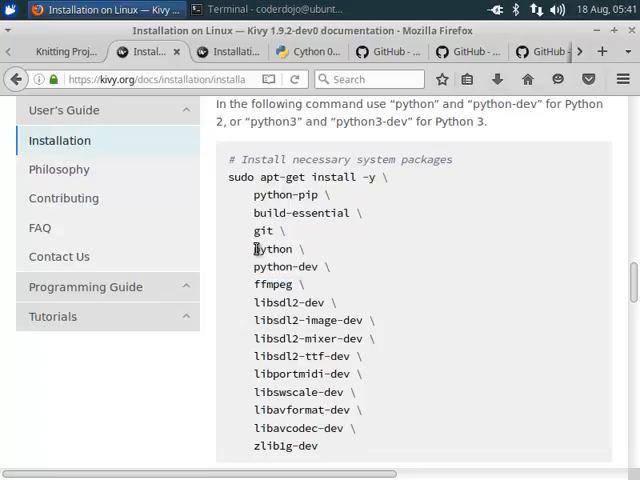
{"action": "double_click", "coordinate": [282, 266]}
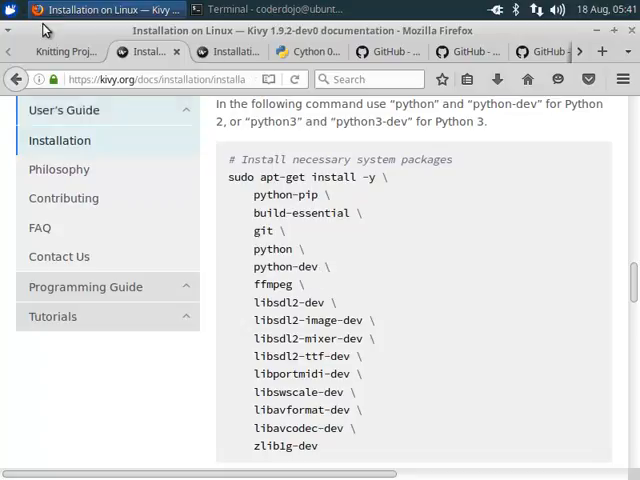
{"action": "left_click", "coordinate": [10, 10]}
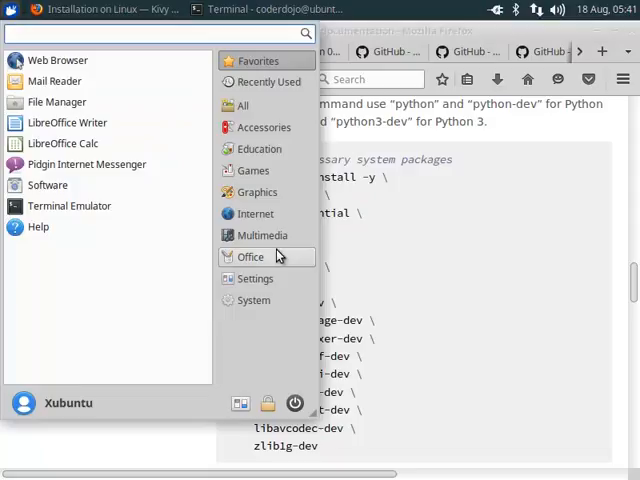
- Edit the apt-get command in Mousepad down to python3-dev and SDL2 libraries, then run it
{"action": "left_click", "coordinate": [264, 128]}
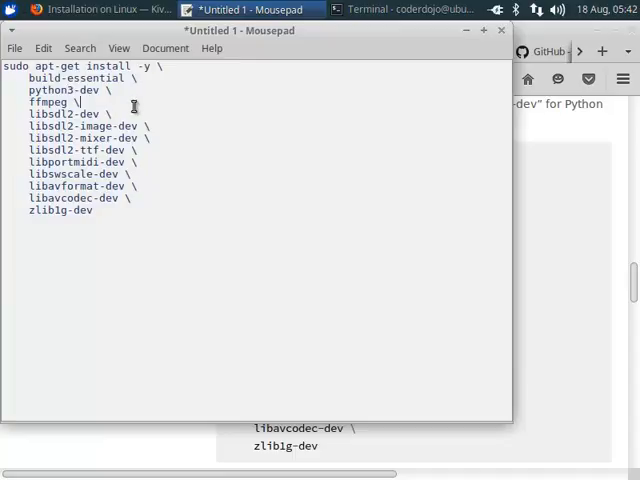
{"action": "key", "text": "ctrl+a"}
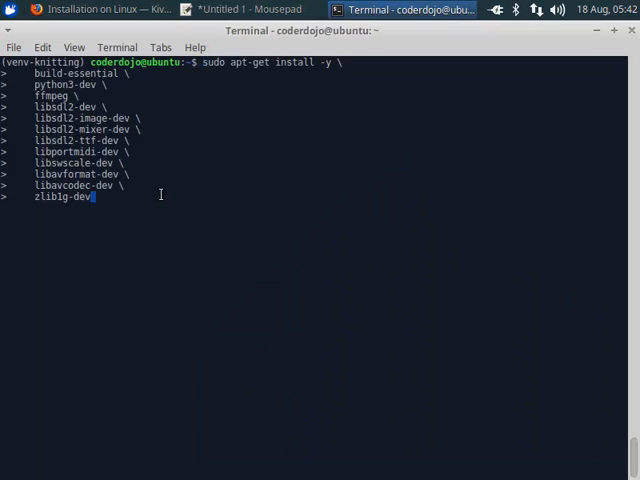
{"action": "key", "text": "Return"}
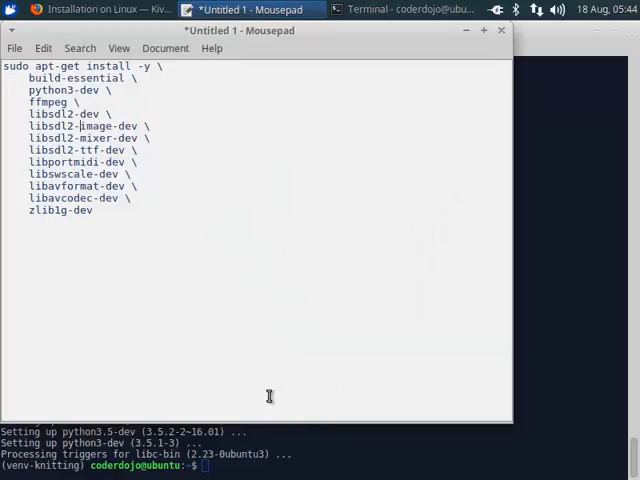
{"action": "mouse_move", "coordinate": [480, 90]}
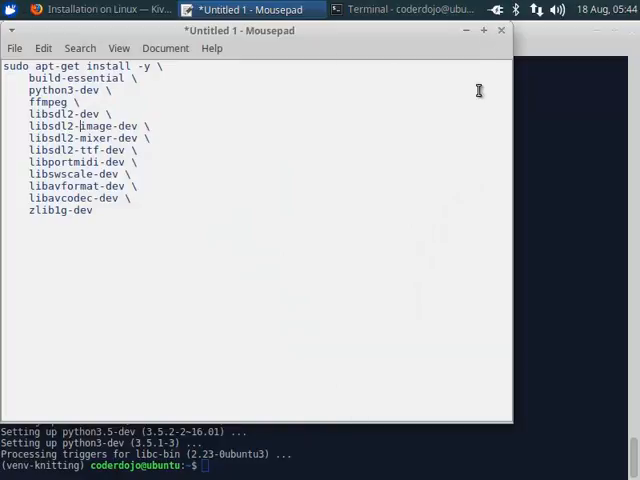
- Find the virtualenv install section of the Kivy guide and enter pip install Cython==0.23 in the terminal
{"action": "left_click", "coordinate": [84, 8]}
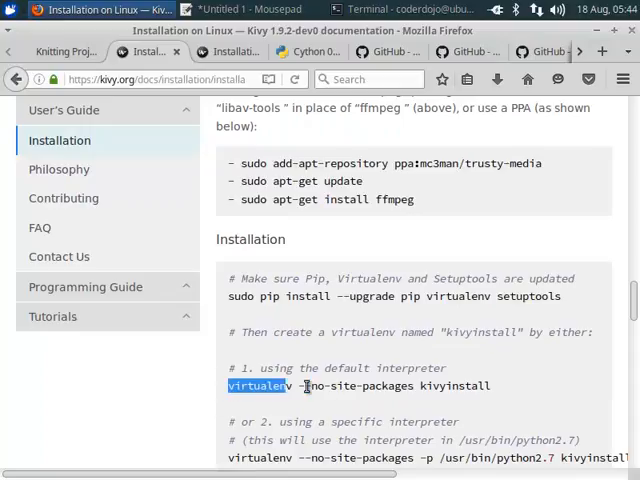
{"action": "scroll", "scroll_direction": "down", "scroll_amount": 3}
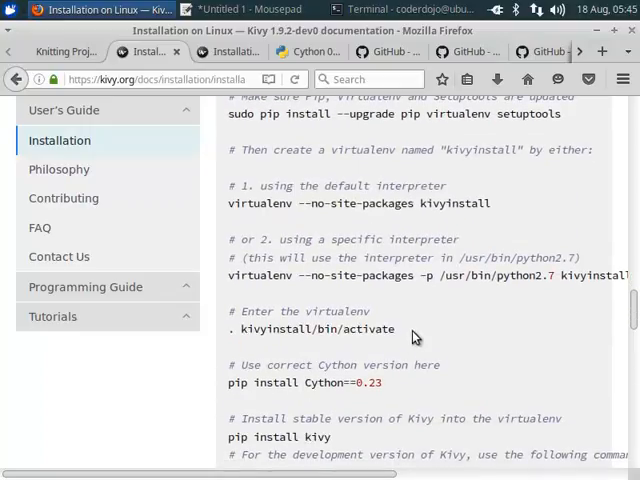
{"action": "mouse_move", "coordinate": [236, 384]}
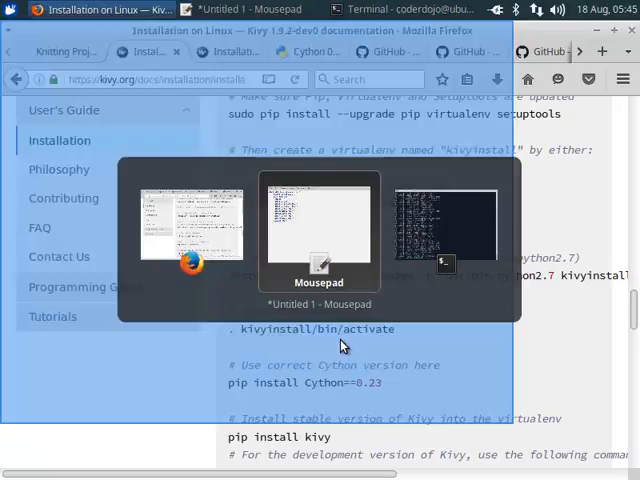
{"action": "left_click", "coordinate": [444, 224]}
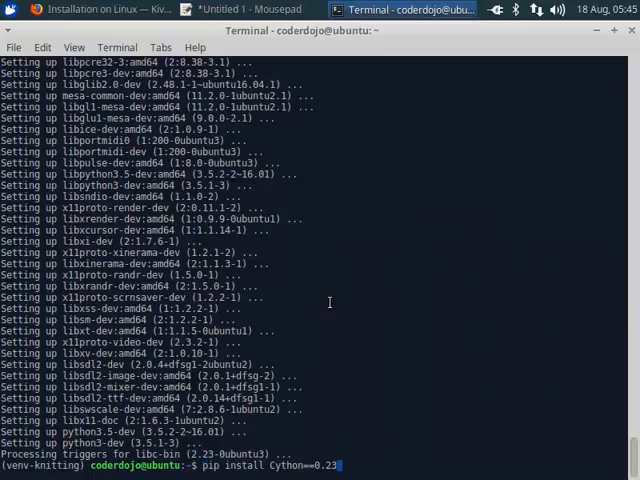
{"action": "left_click", "coordinate": [76, 8]}
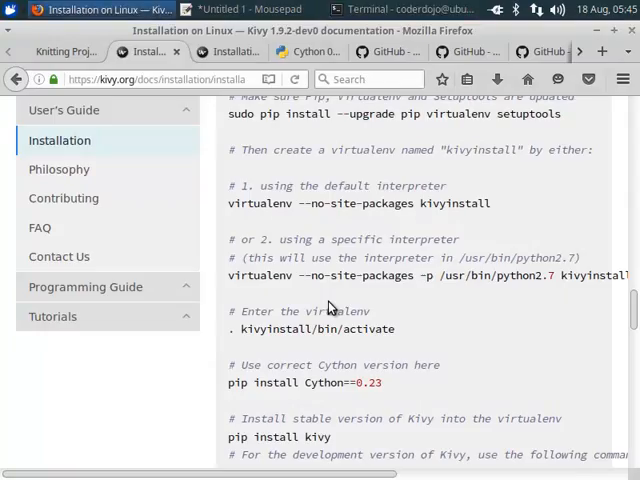
{"action": "scroll", "scroll_direction": "down", "scroll_amount": 3}
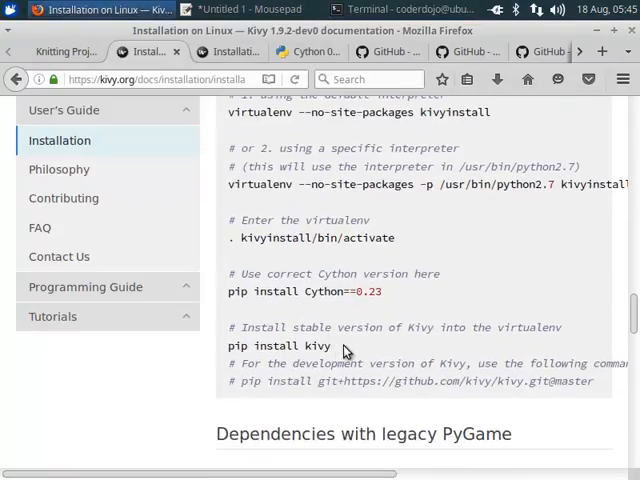
{"action": "mouse_move", "coordinate": [264, 358]}
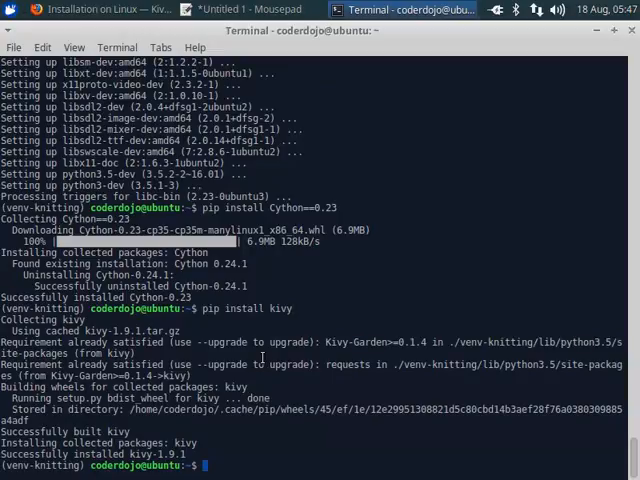
- Confirm kivy imports in python inside the virtualenv, then list the folder contents with ls
{"action": "type", "text": "python"}
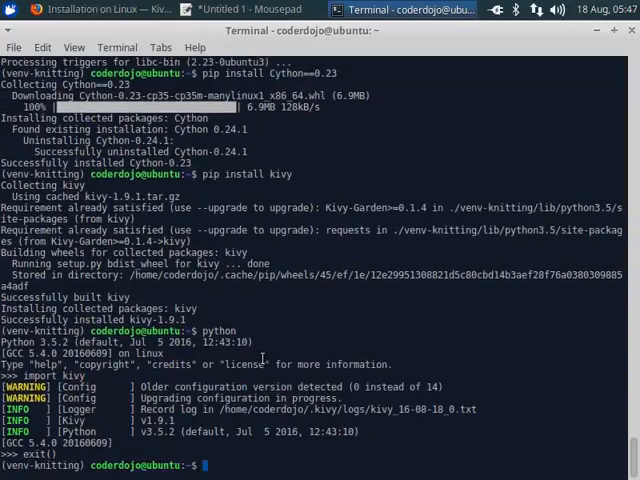
{"action": "type", "text": "ls"}
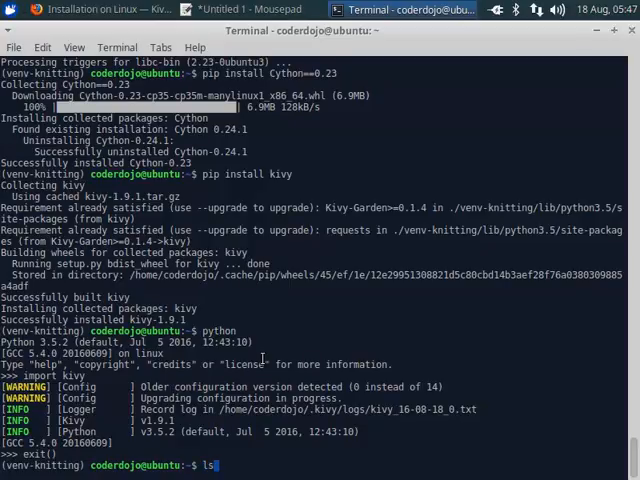
{"action": "key", "text": "Return"}
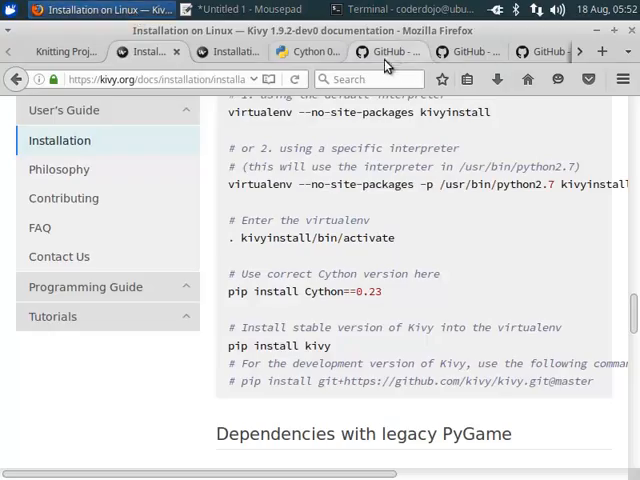
- Search Google for the 'jpeg is required' ValueError and open the Stack Overflow Pillow question
{"action": "left_click", "coordinate": [306, 52]}
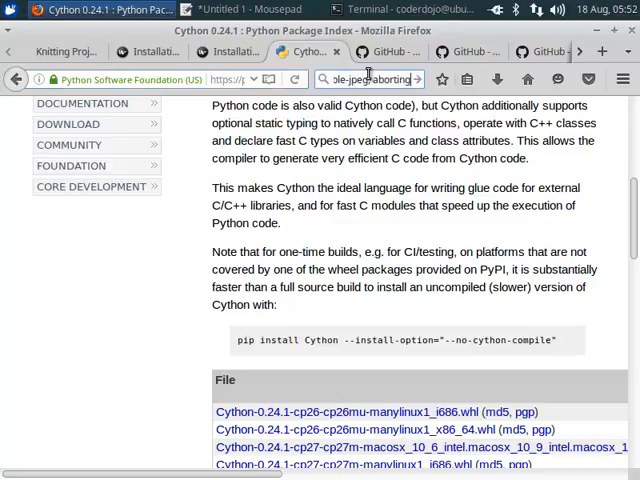
{"action": "key", "text": "Return"}
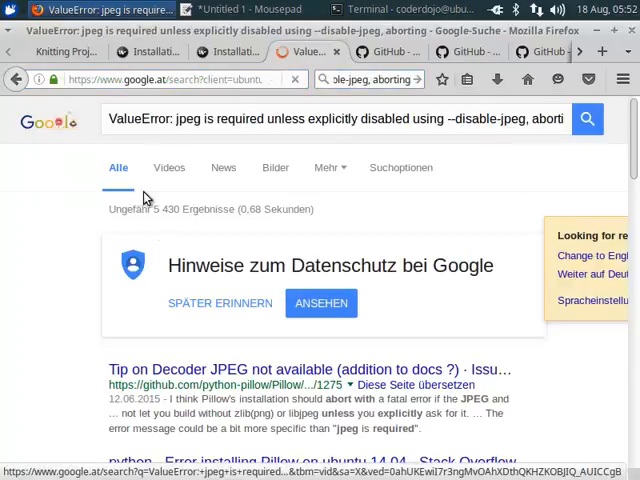
{"action": "scroll", "scroll_direction": "down", "scroll_amount": 3}
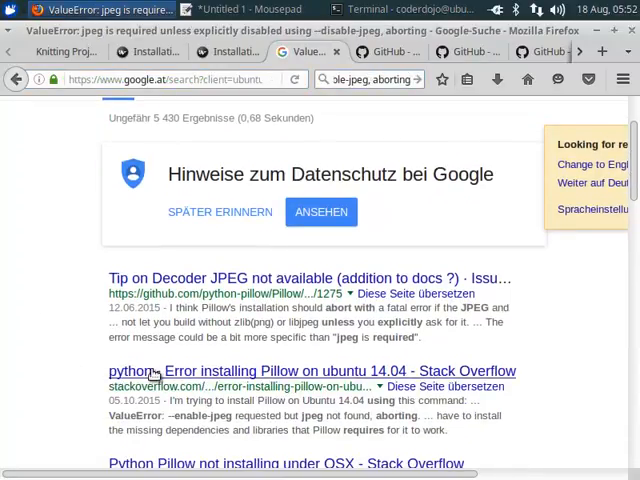
{"action": "left_click", "coordinate": [312, 372]}
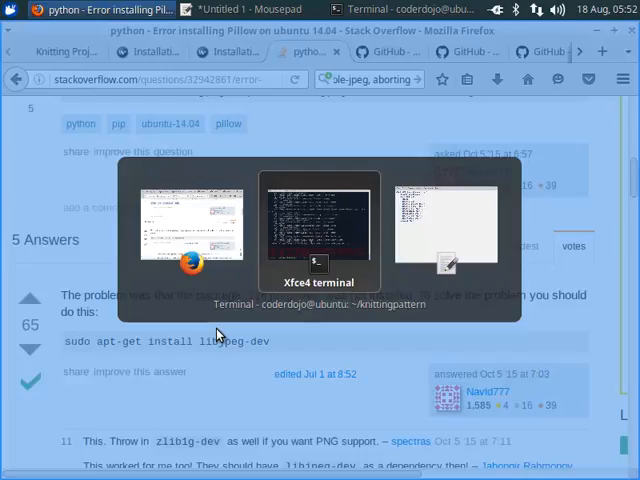
- Install libjpeg-dev, then pip install -r requirements.txt and test-requirements.txt for knittingpattern
{"action": "left_click", "coordinate": [318, 230]}
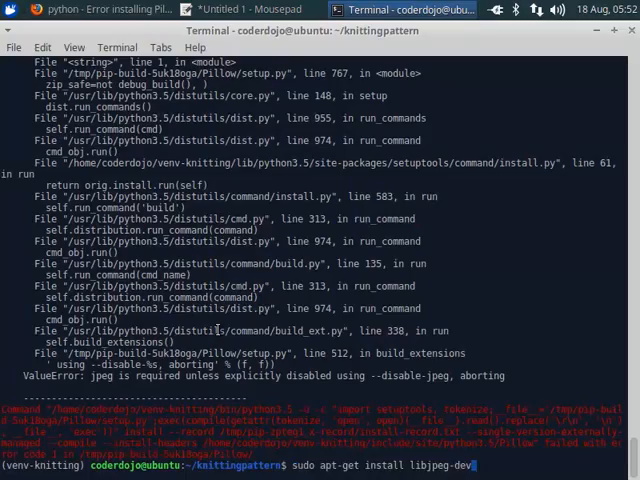
{"action": "key", "text": "Return"}
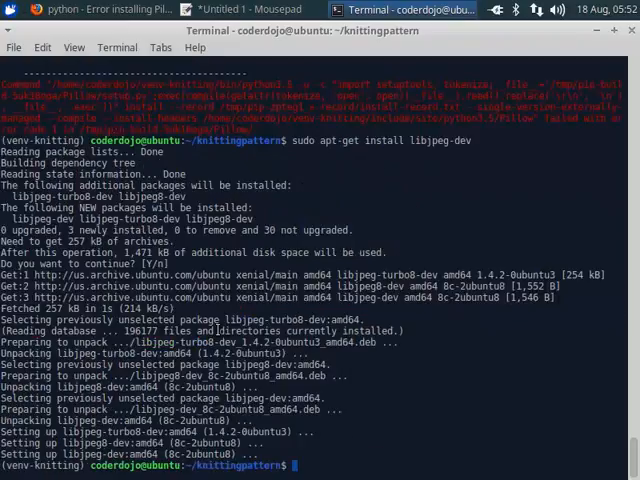
{"action": "type", "text": "pip install -r requirements.txt"}
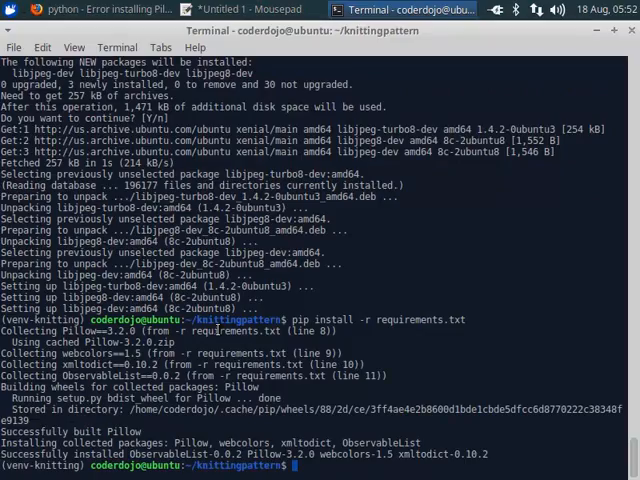
{"action": "type", "text": "pip install -r requirements.txt"}
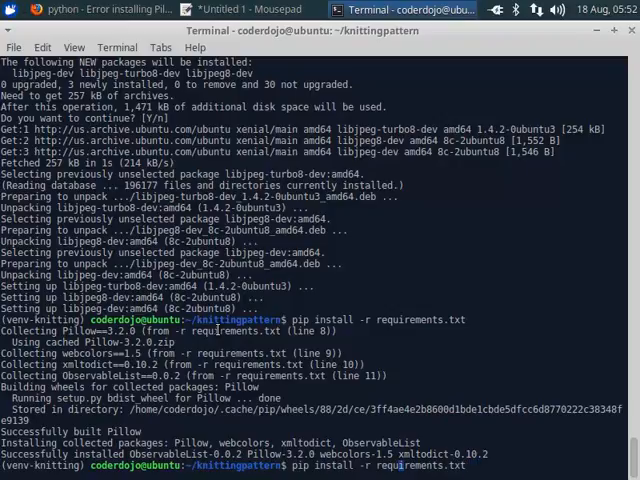
{"action": "type", "text": "test-"}
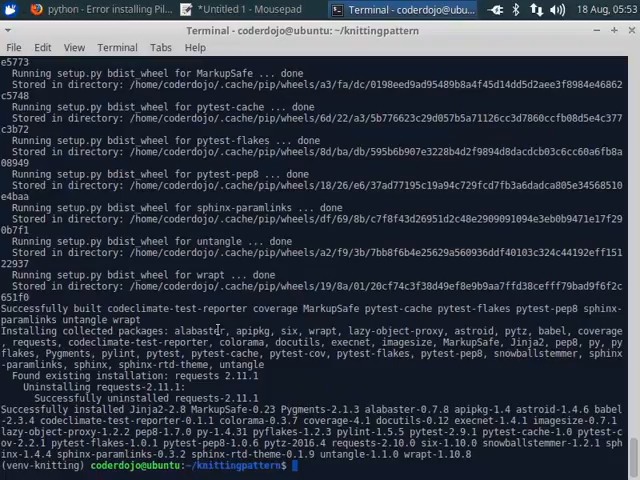
{"action": "type", "text": "pip install -r test-requirements.txt"}
{"action": "type", "text": "python setup.py link"}
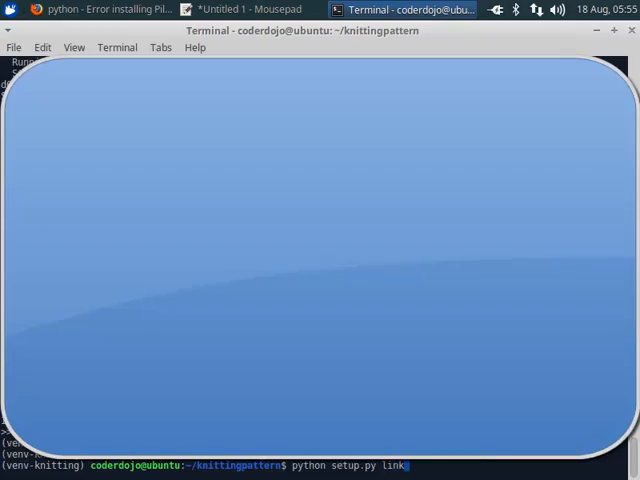
- Link knittingpattern with python setup.py link, test its import in Python, then link AYABInterface
{"action": "key", "text": "Return"}
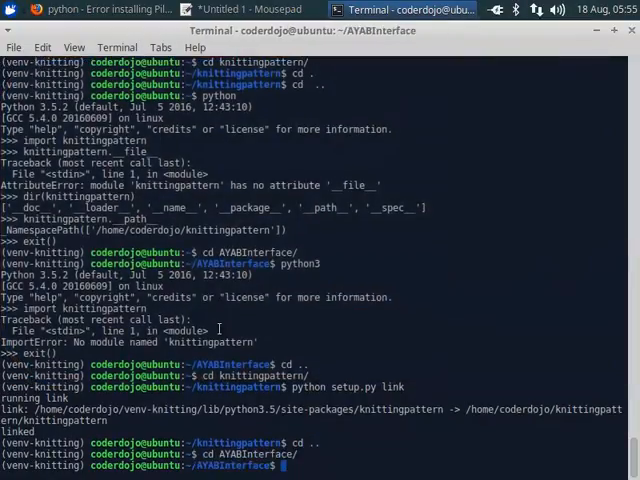
{"action": "type", "text": "python"}
{"action": "type", "text": "import knittingpattern"}
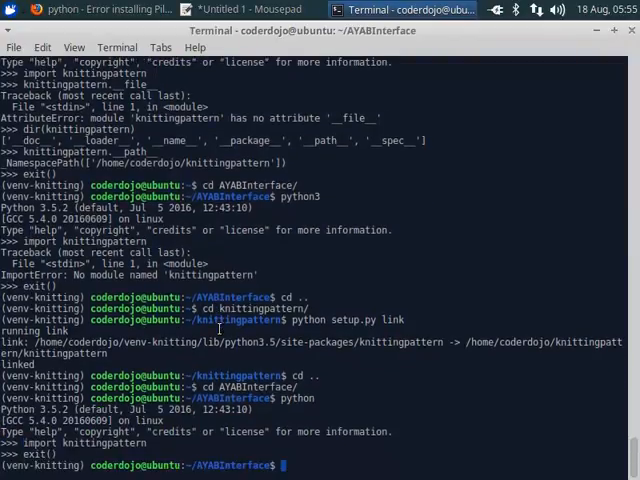
{"action": "type", "text": "python setup.py link"}
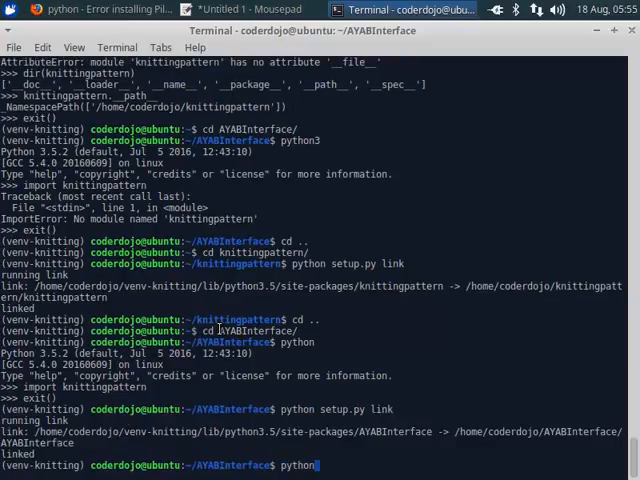
- Move up a directory and install the development requirements with pip install -r dev-requirements.txt
{"action": "type", "text": "cd .."}
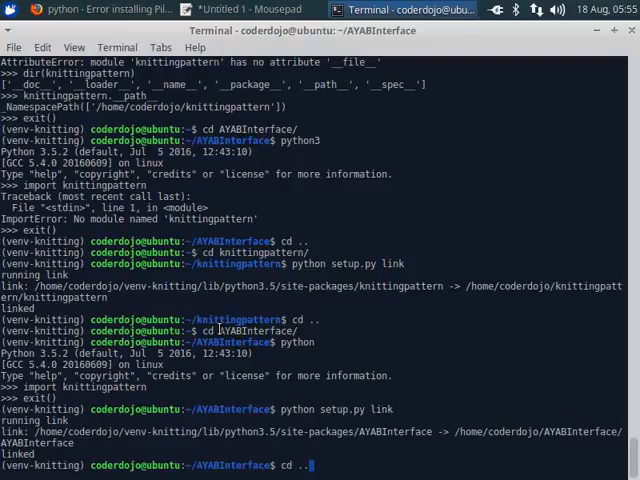
{"action": "type", "text": "pip install -r dev-requirements.txt"}
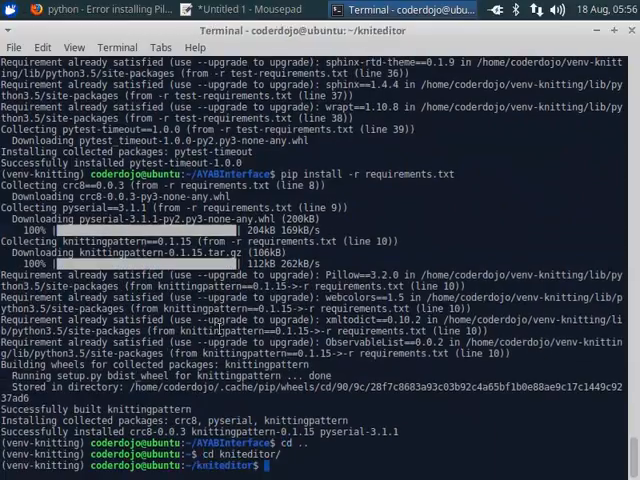
- Install kniteditor's requirements.txt, test-requirements.txt and dev-requirements.txt with pip inside kniteditor/
{"action": "type", "text": "cd kniteditor/"}
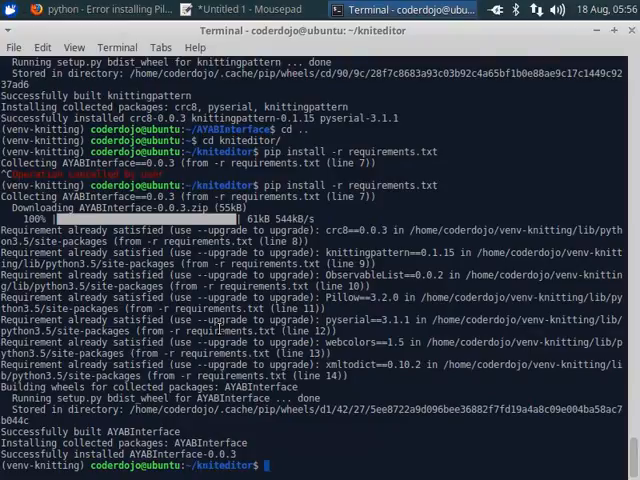
{"action": "type", "text": "pip install -r requirements.txt"}
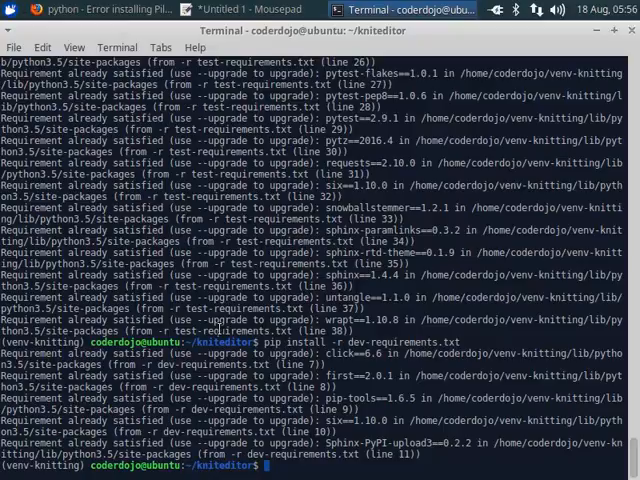
{"action": "type", "text": "pip"}
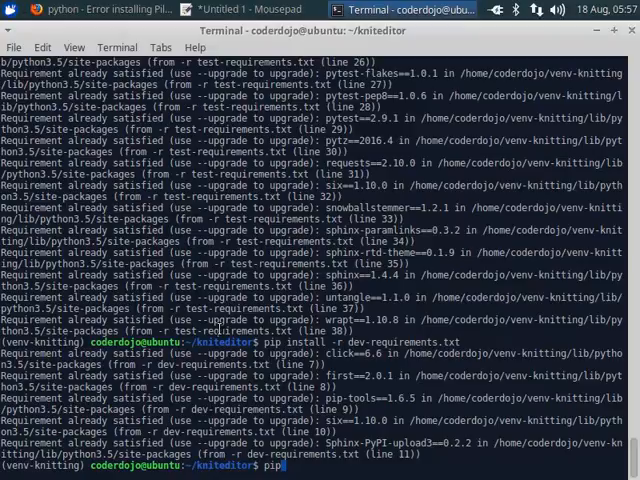
{"action": "type", "text": "uni"}
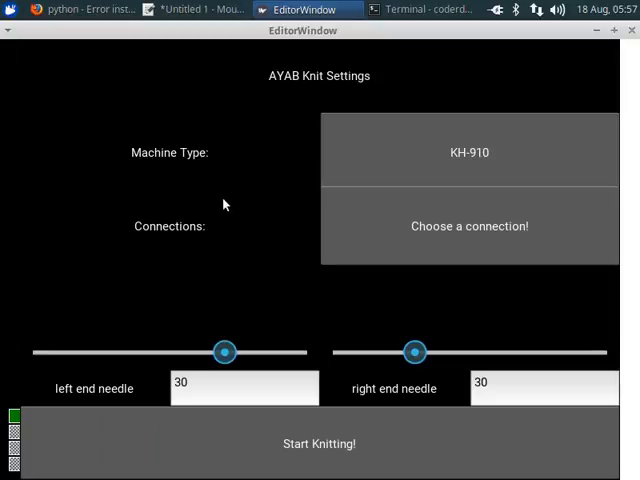
{"action": "mouse_move", "coordinate": [362, 312]}
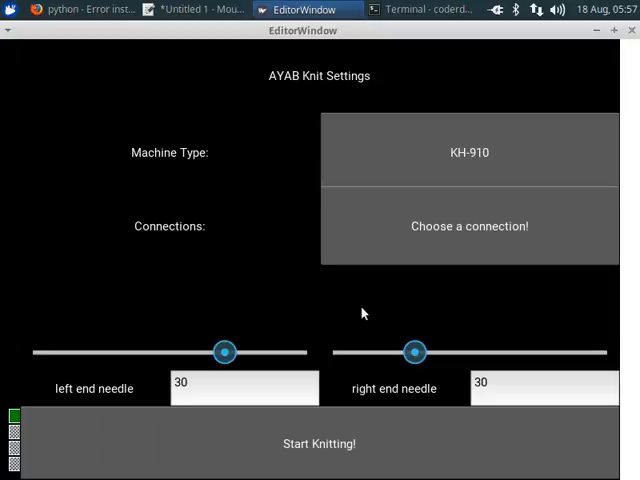
- Dismiss the AYAB Knit Settings panel so the green-and-grey knitting pattern grid shows
{"action": "left_click", "coordinate": [320, 444]}
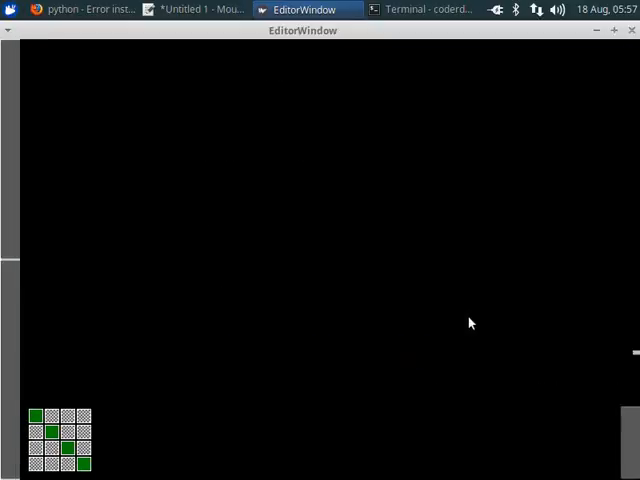